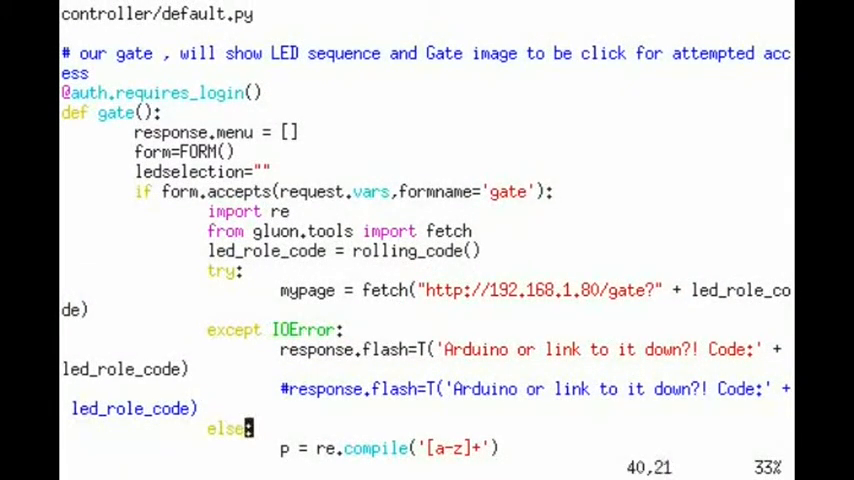
pyautogui.scroll(-3)
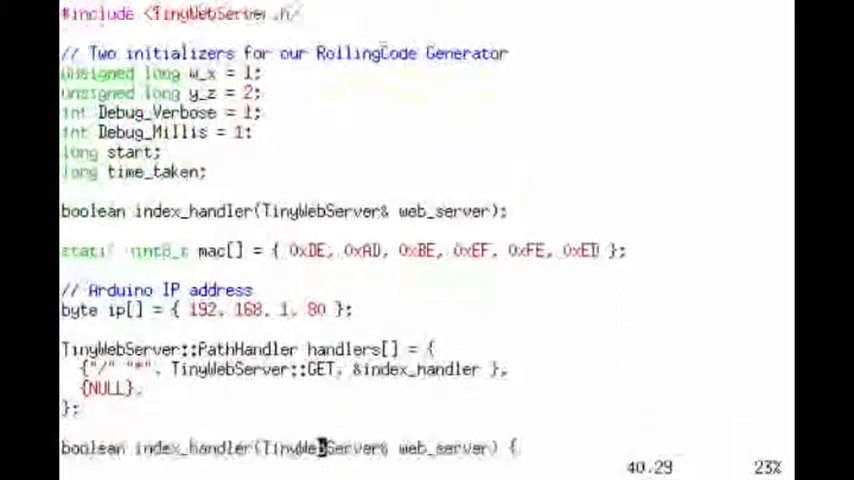
pyautogui.scroll(-3)
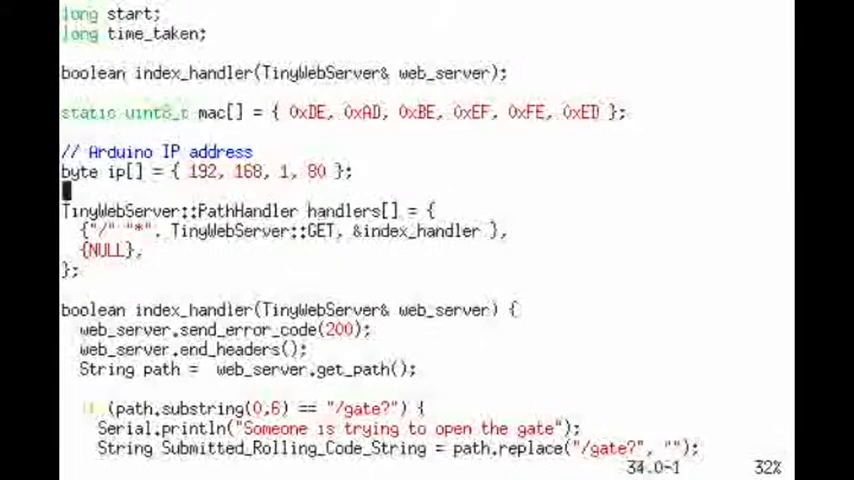